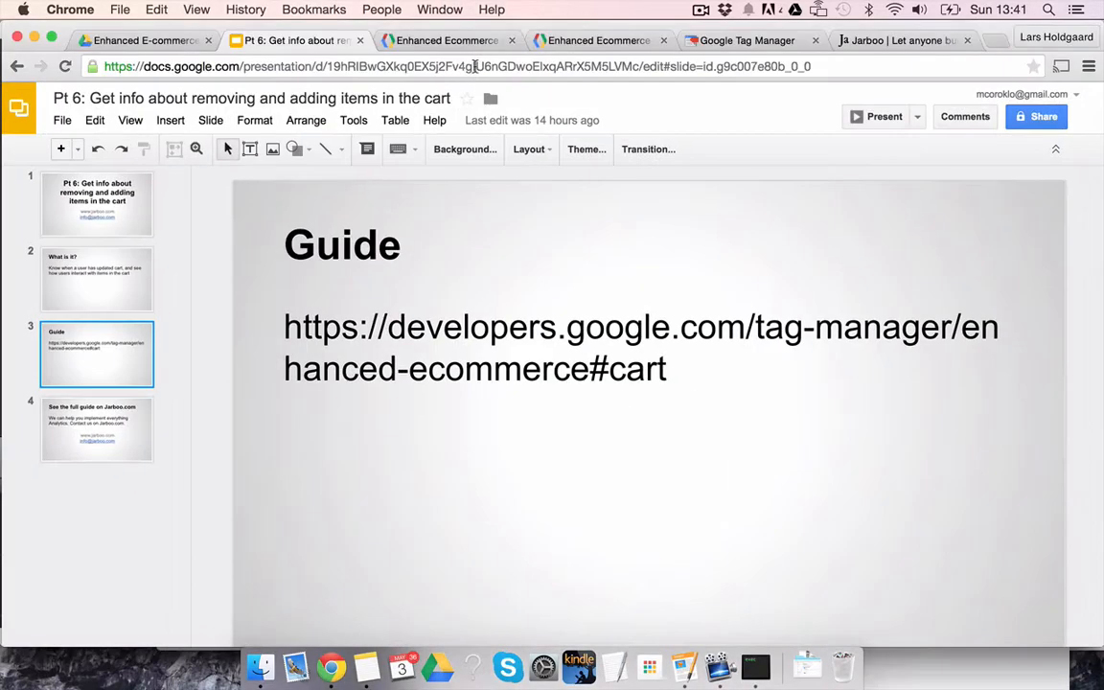
Study the addToCart data layer example and its products array in the Tag Manager ecommerce guide
left_click(445, 40)
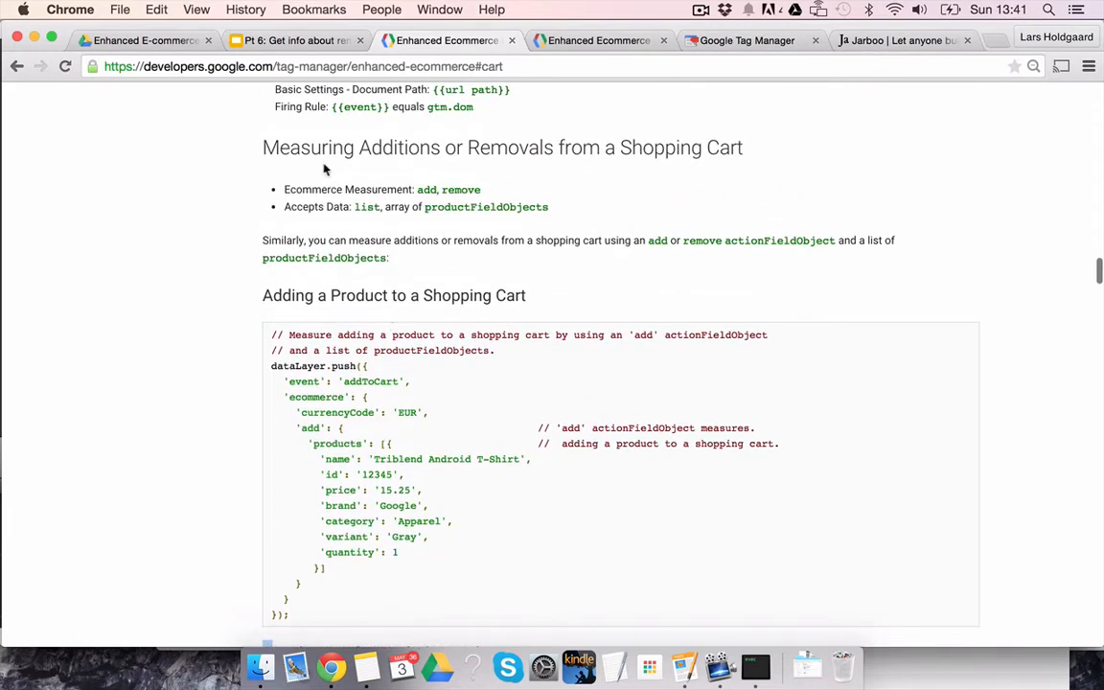
scroll("down", 3)
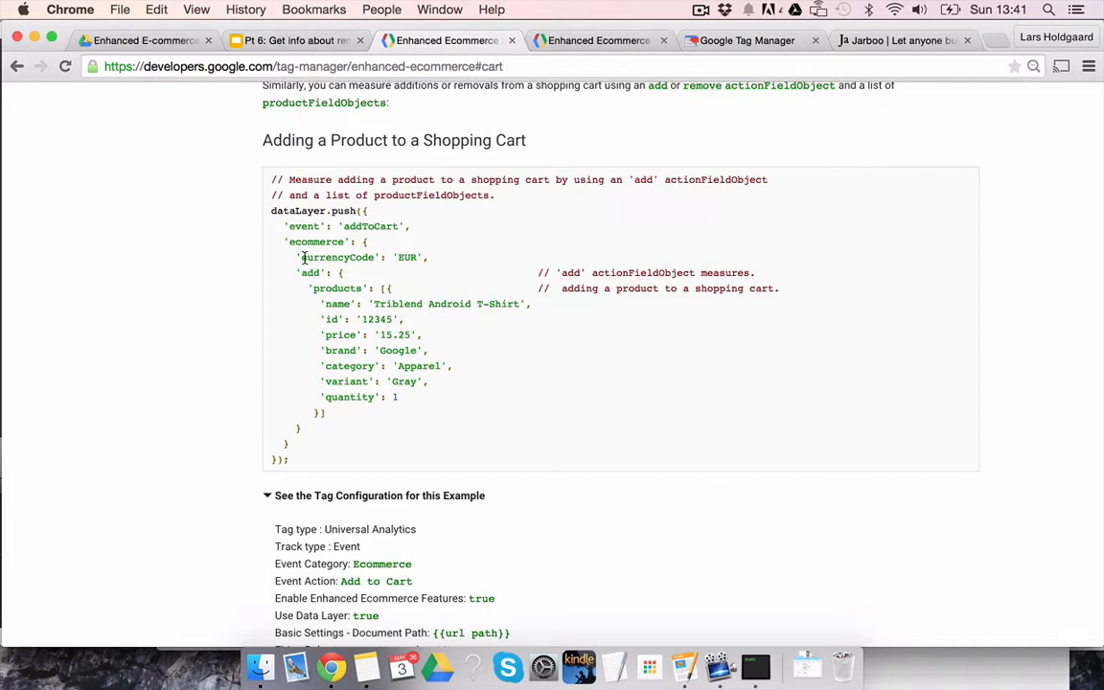
double_click(317, 241)
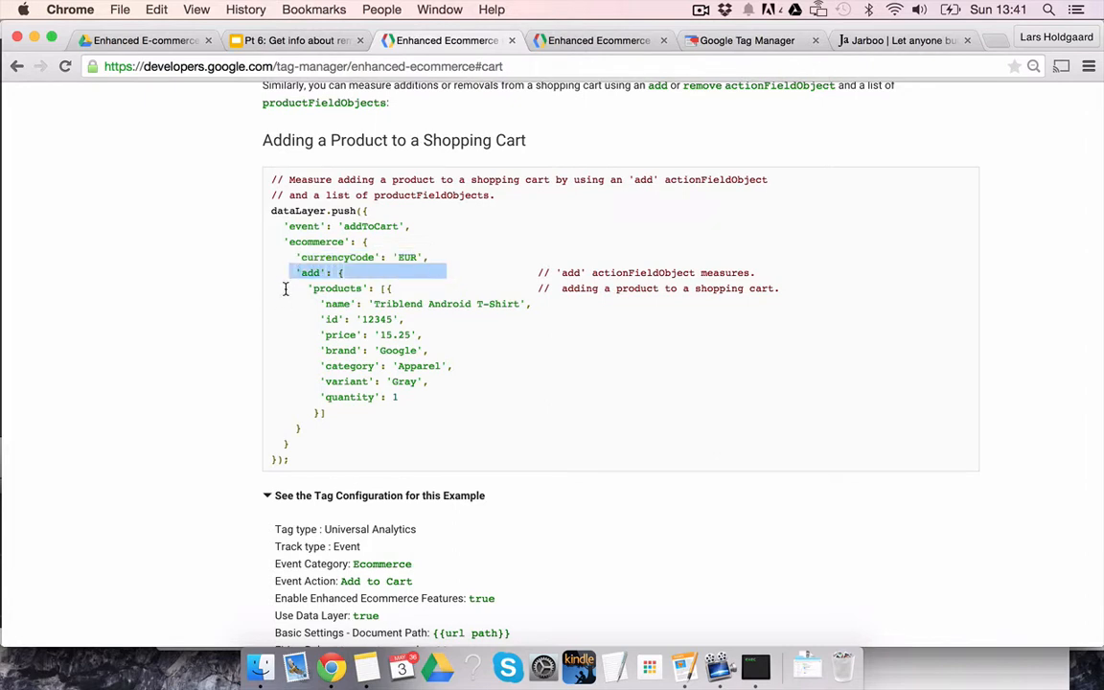
left_click_drag(307, 288, 376, 380)
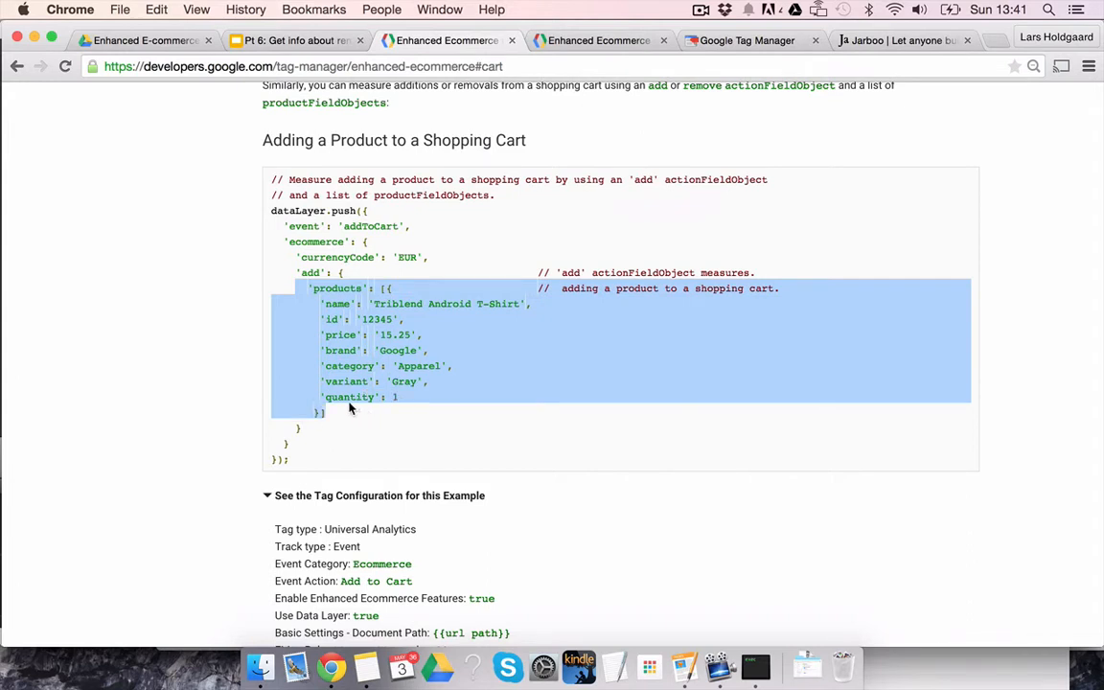
mouse_move(323, 326)
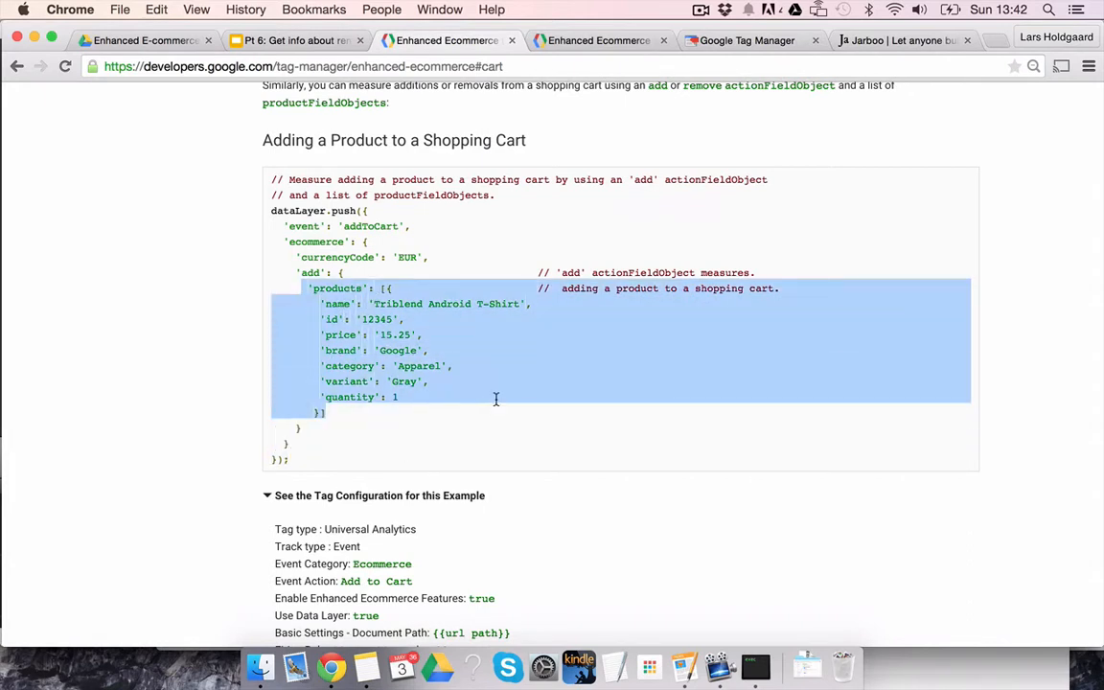
Compare with the ec:addProduct product fields in the analytics.js enhanced ecommerce guide
left_click(597, 41)
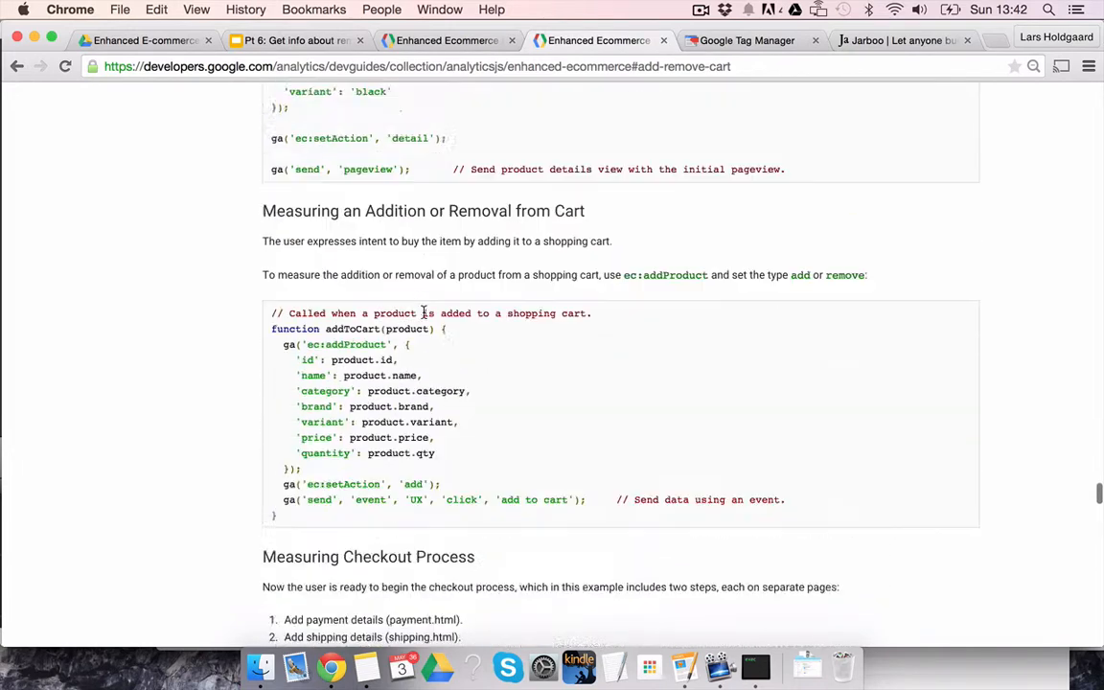
left_click_drag(298, 328, 434, 421)
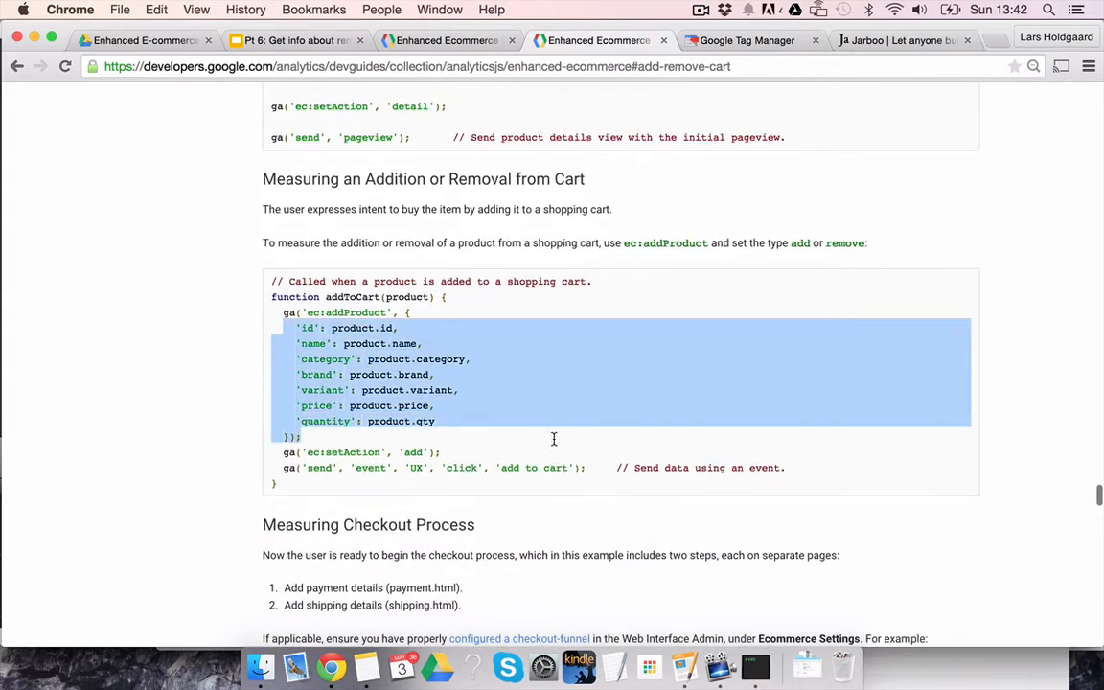
scroll("down", 3)
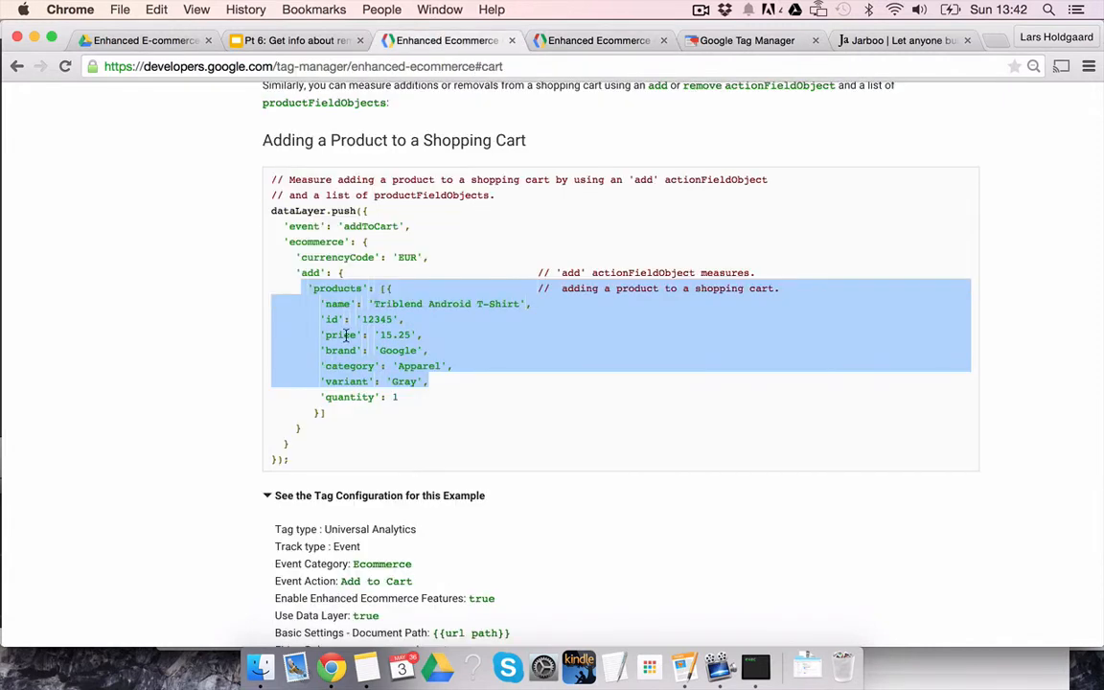
scroll("down", 3)
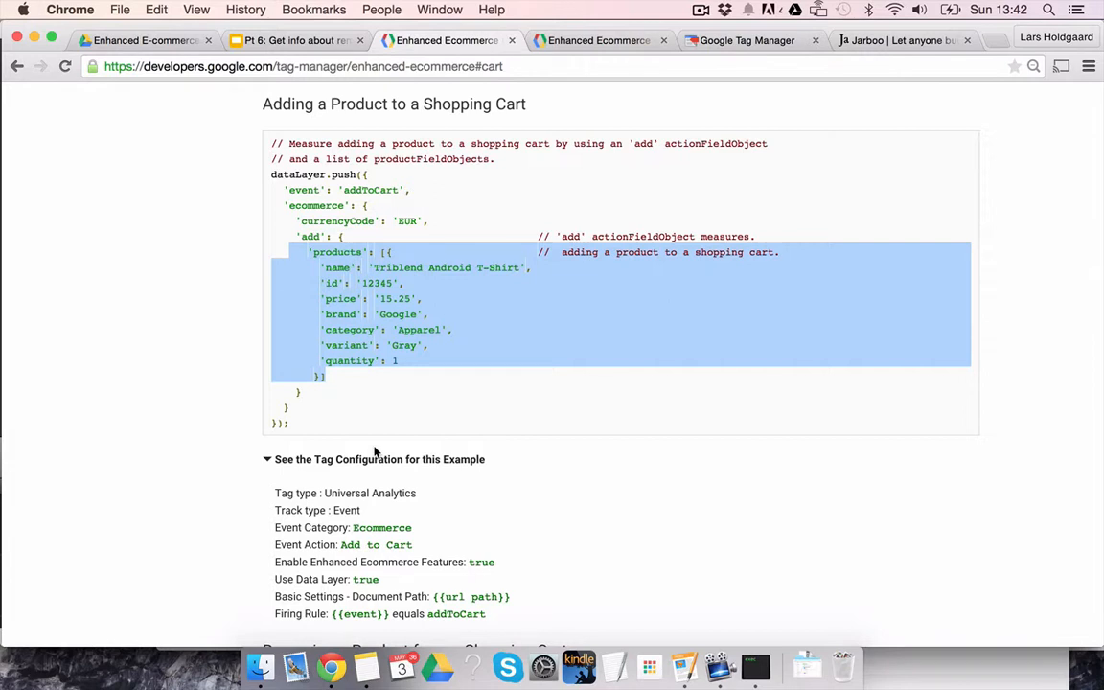
scroll("down", 3)
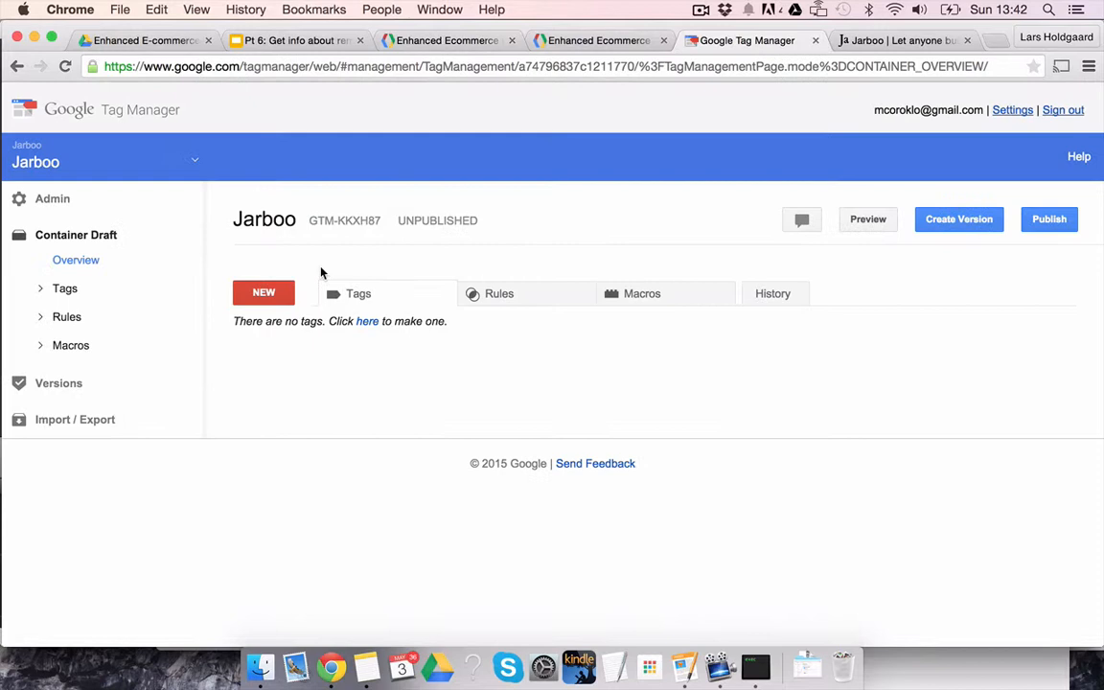
Create a tag named 'GA - ecommerce - adding product' of type Google Analytics > Universal Analytics
left_click(367, 321)
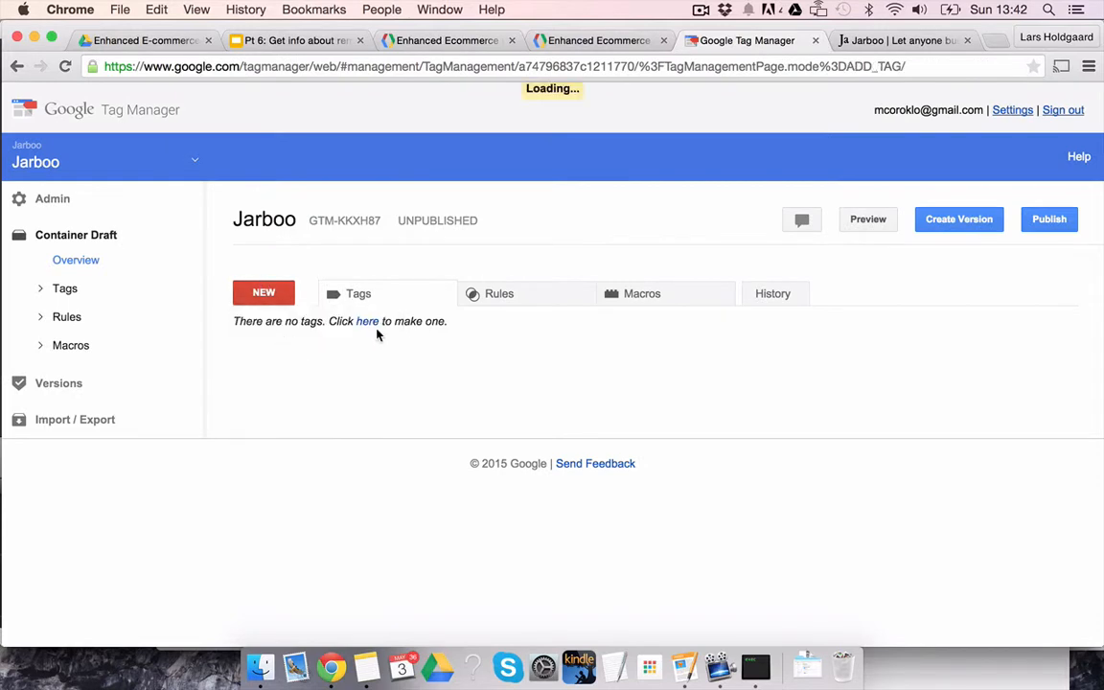
left_click(263, 292)
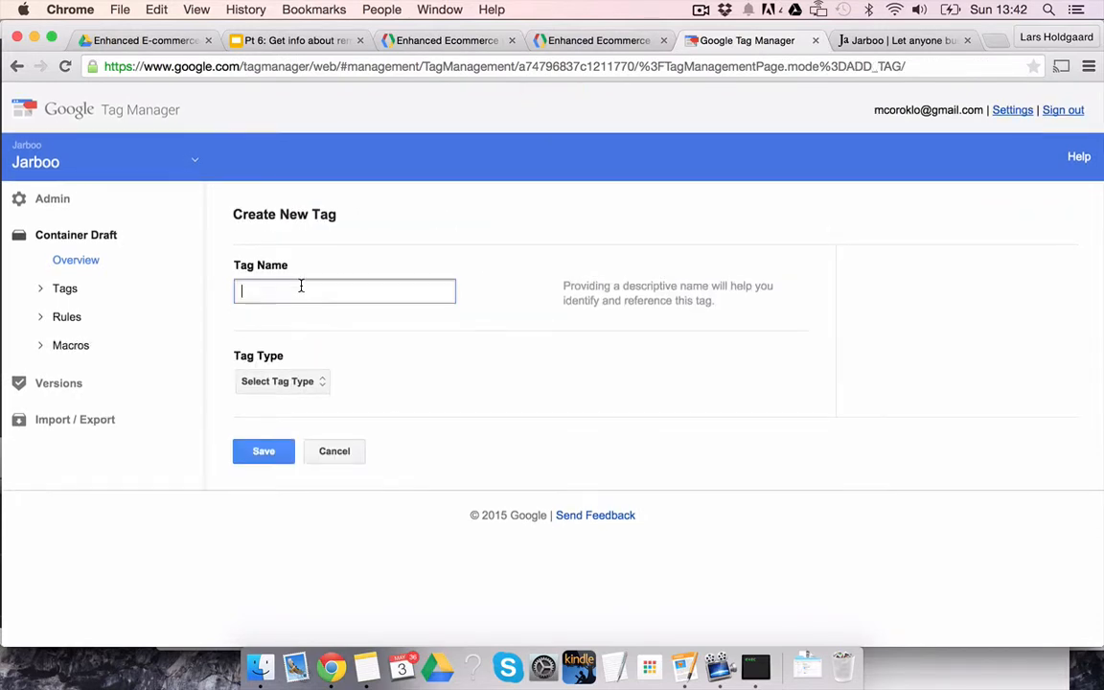
type("GA - ecommerce")
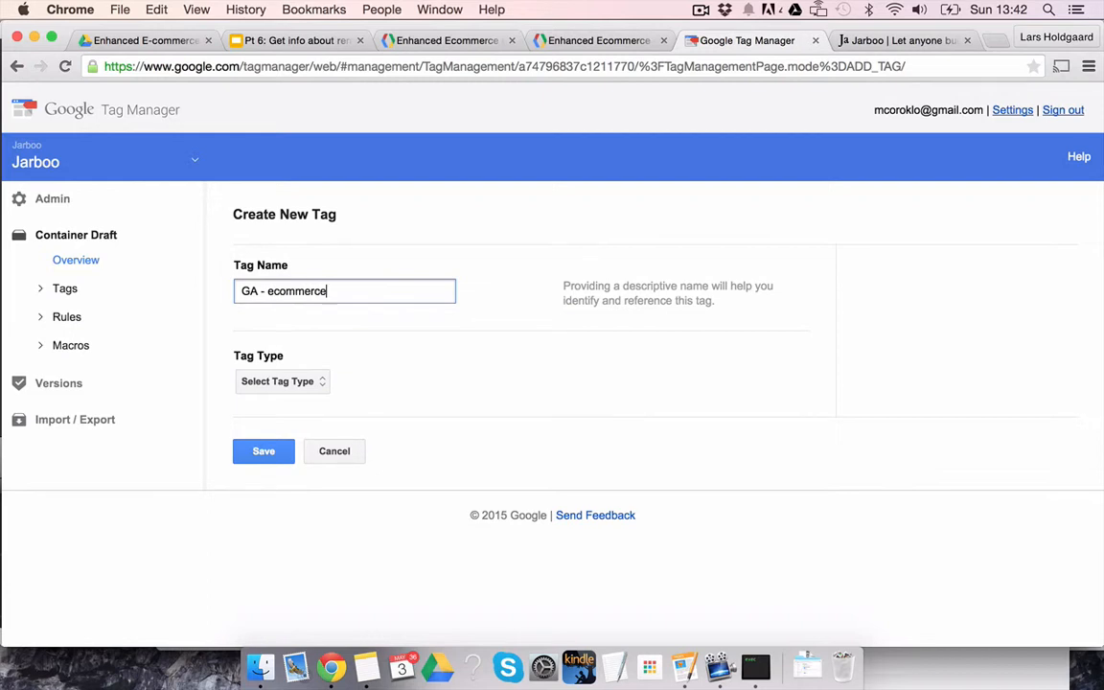
type("- adding product")
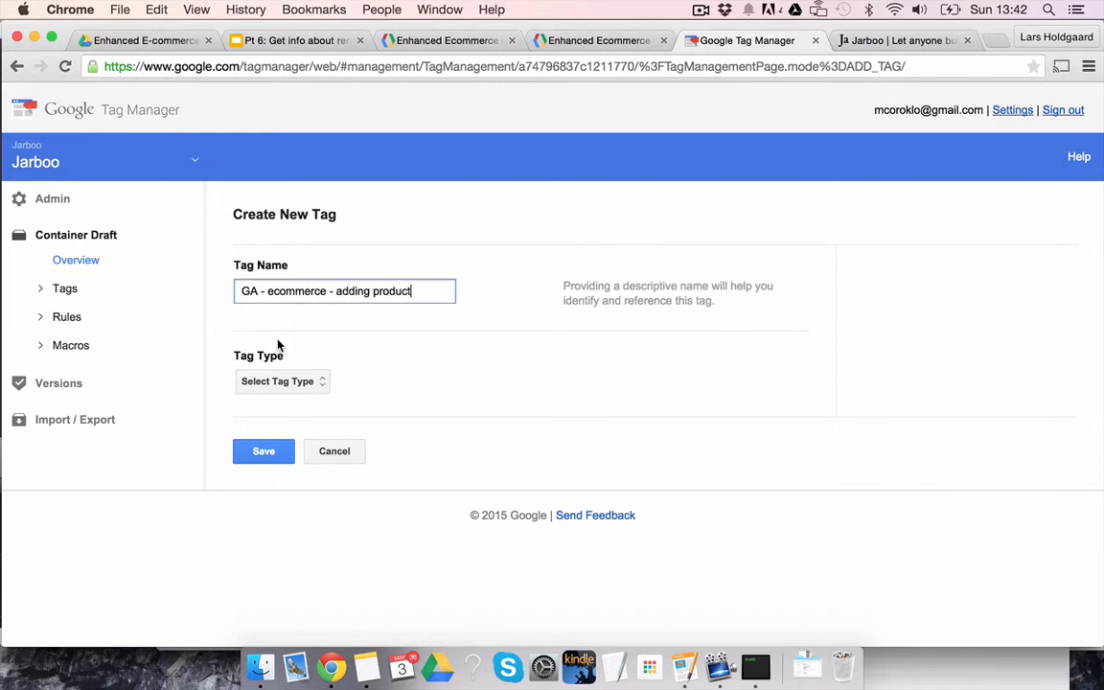
left_click(282, 380)
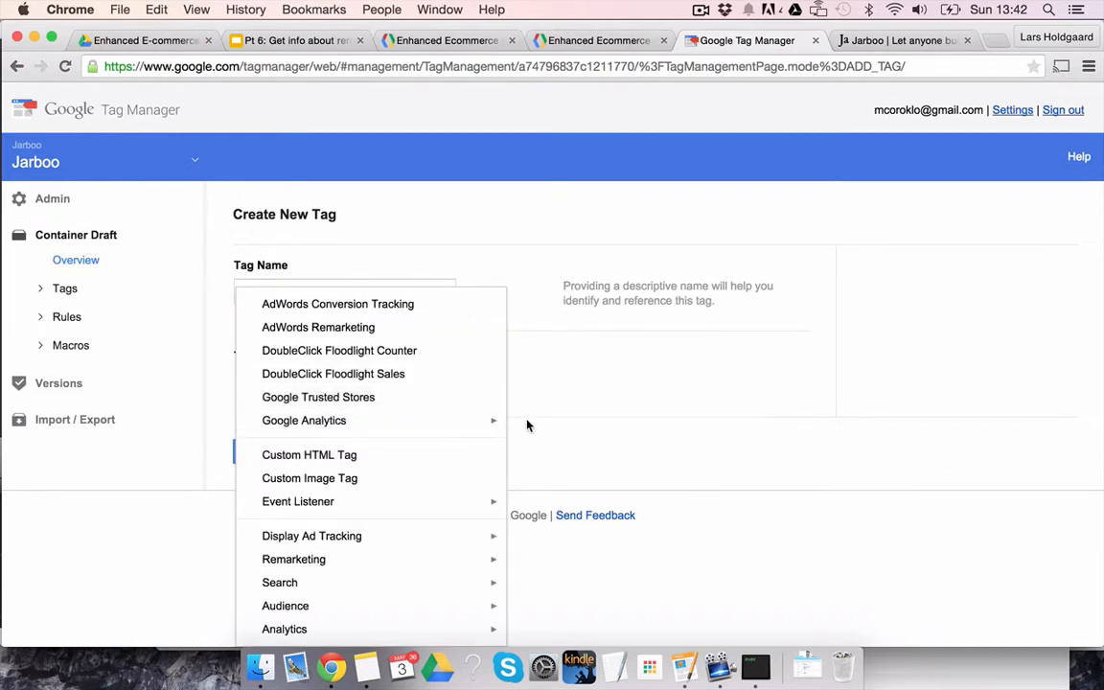
left_click(303, 419)
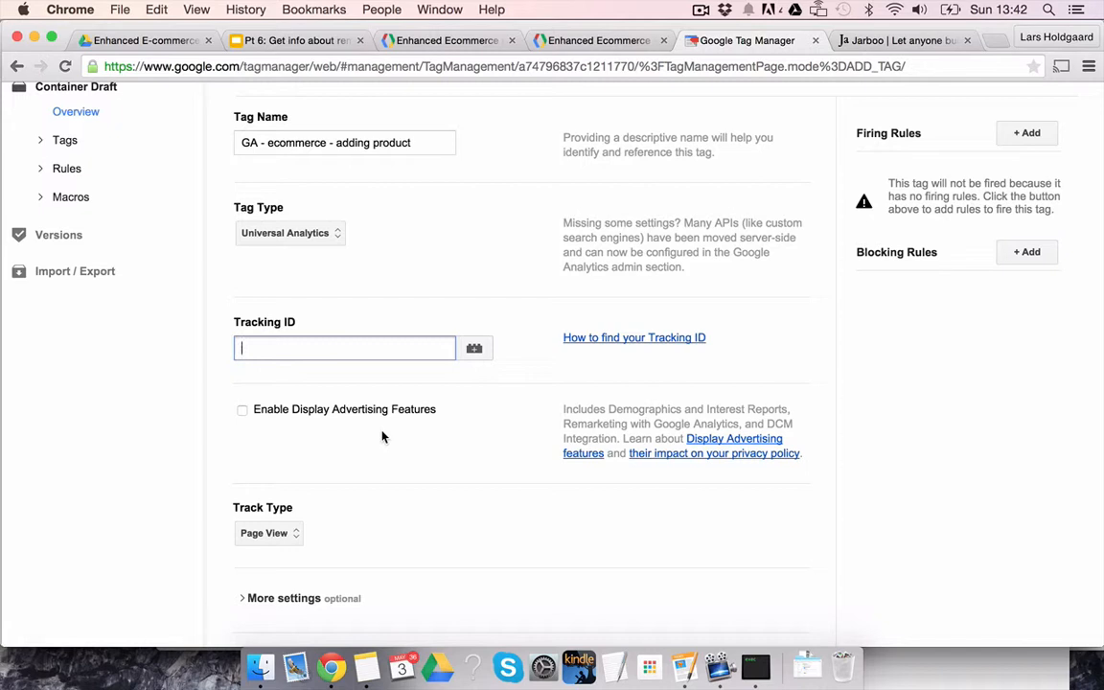
Set tracking ID {{GA_id_ProductionAndStaging}}, track type Event and category Ecommerce
type("{{GA_id_ProductionAndStaging}}")
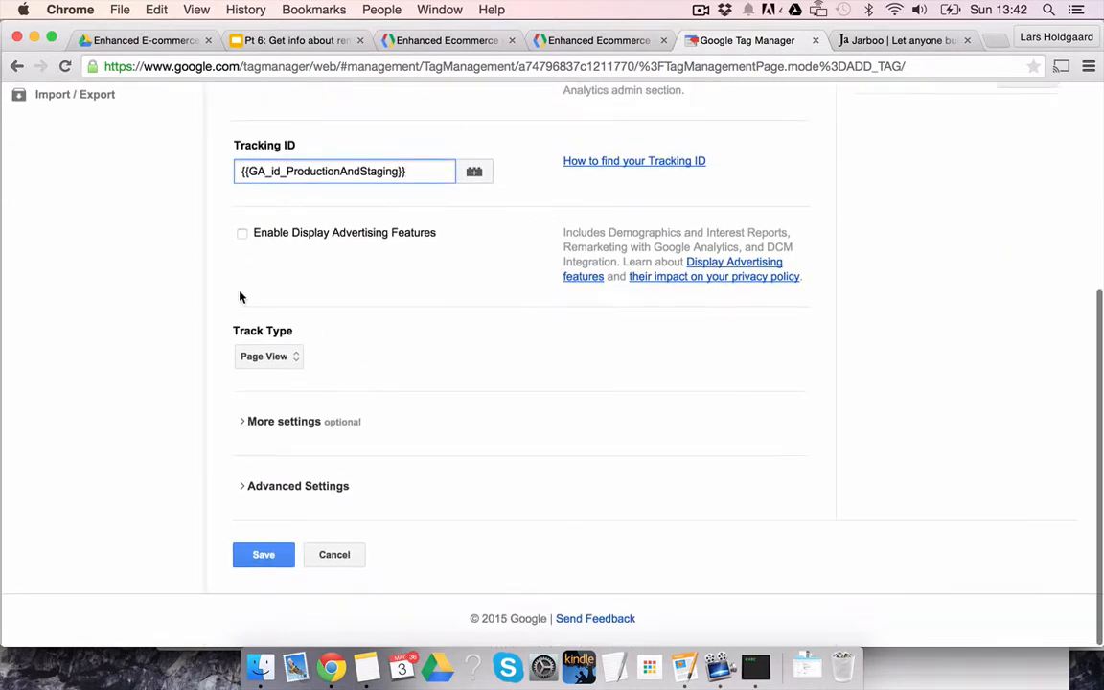
left_click(268, 356)
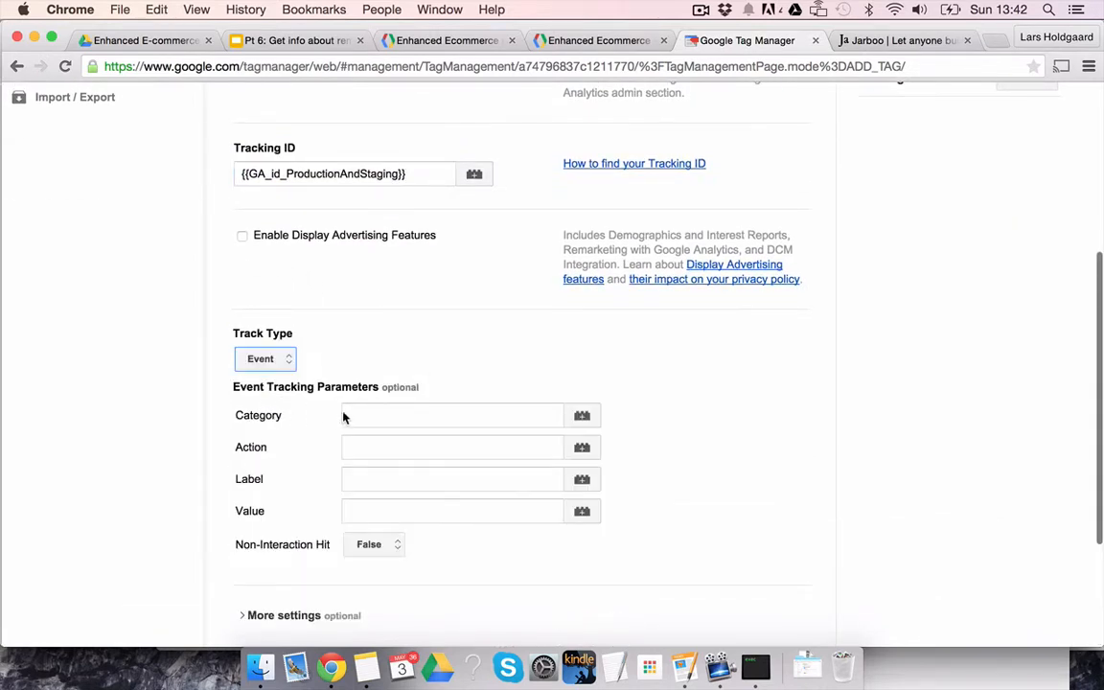
type("Ecommerce")
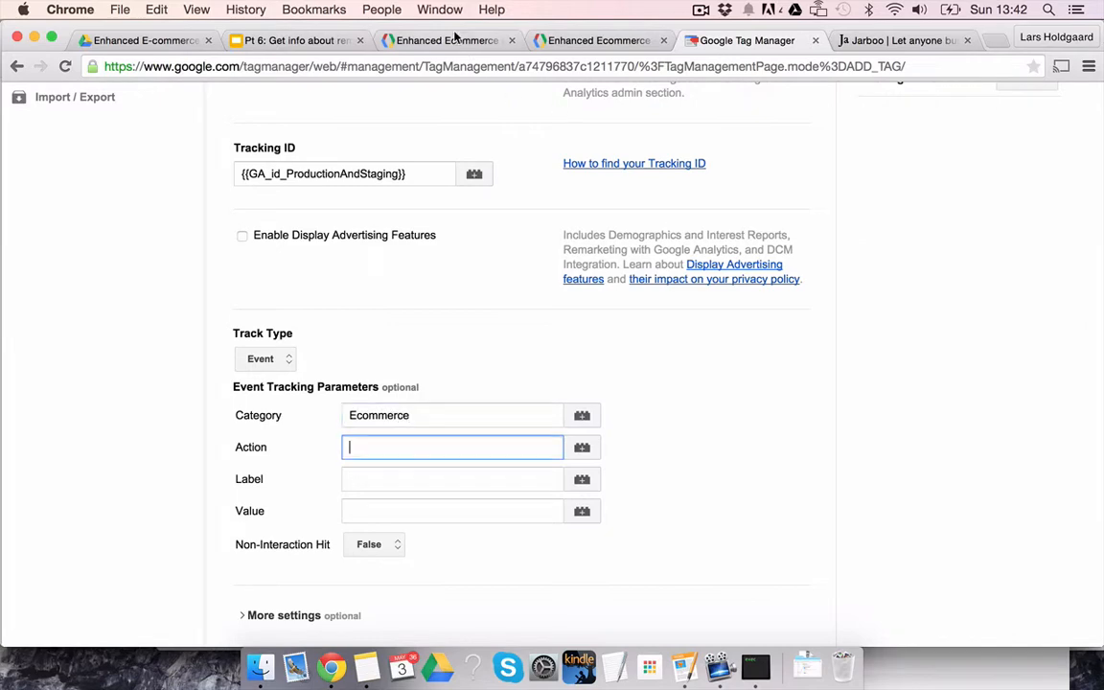
left_click(445, 40)
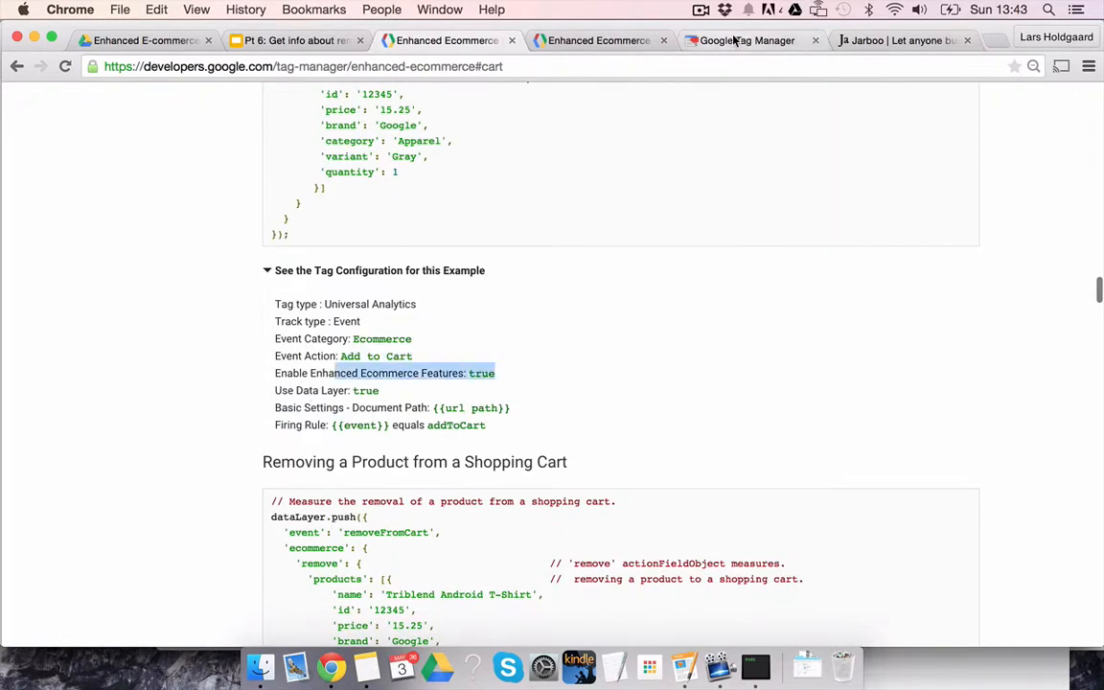
Enable Enhanced Ecommerce Features with Use data layer, checking the docs' firing rule value
left_click(747, 40)
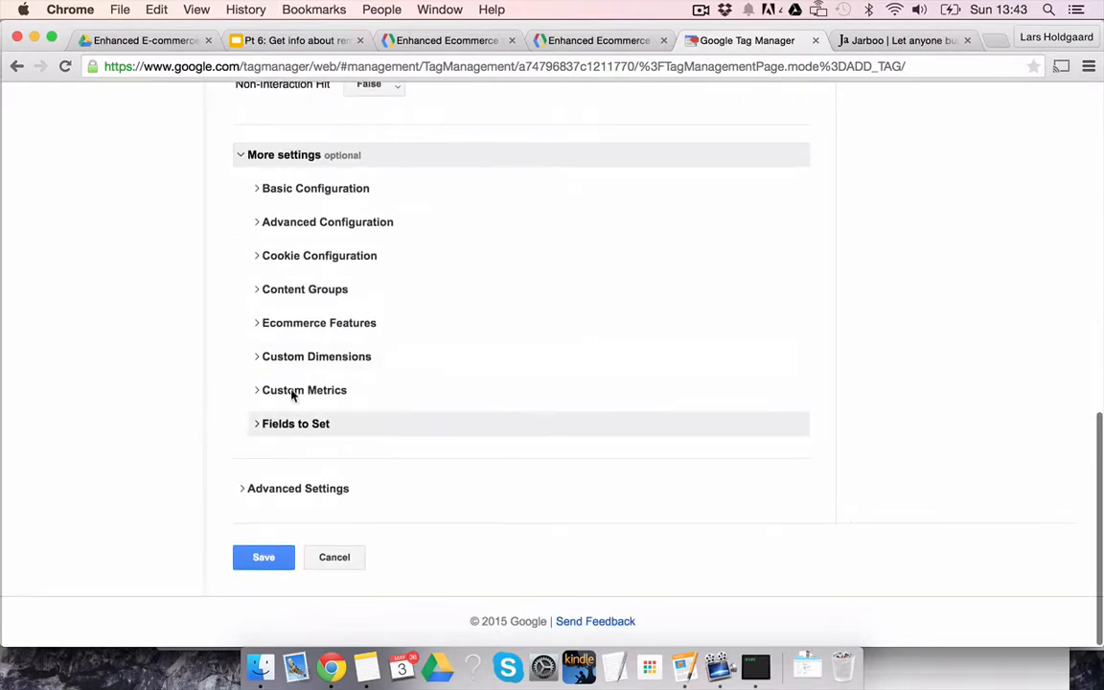
left_click(318, 323)
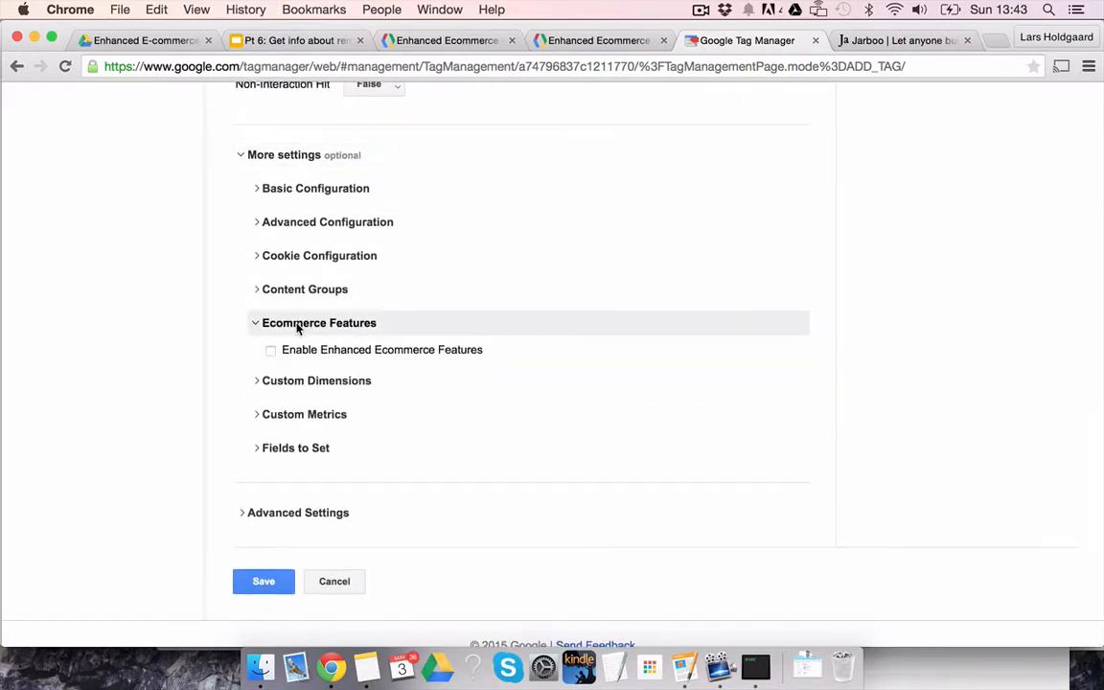
left_click(270, 350)
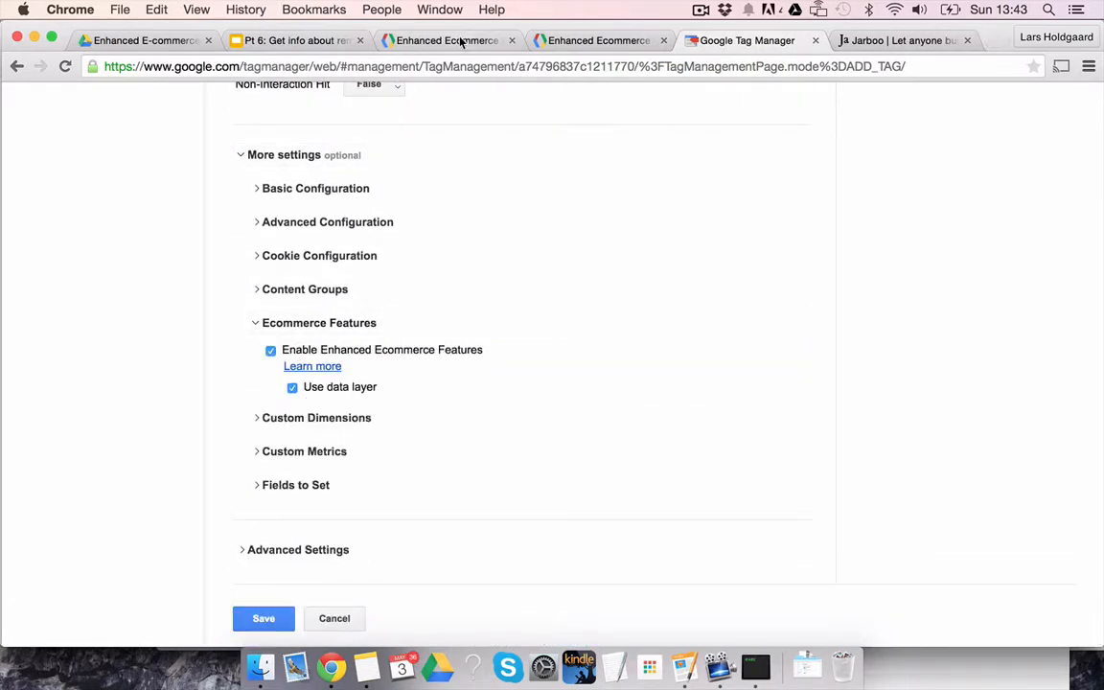
left_click(446, 40)
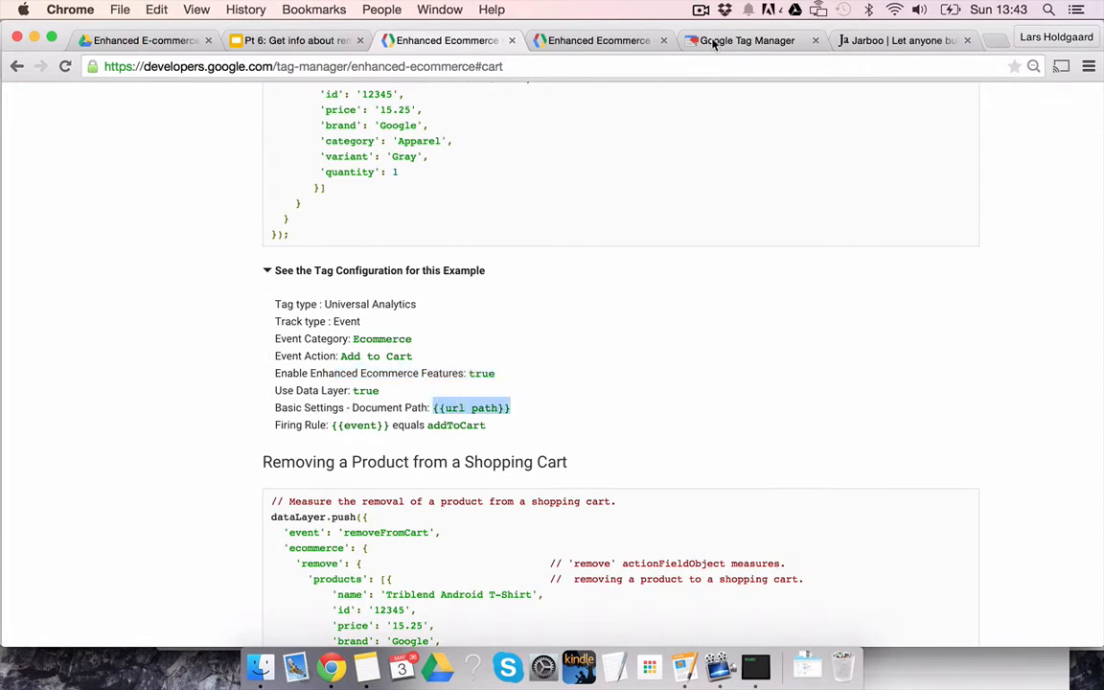
left_click(748, 40)
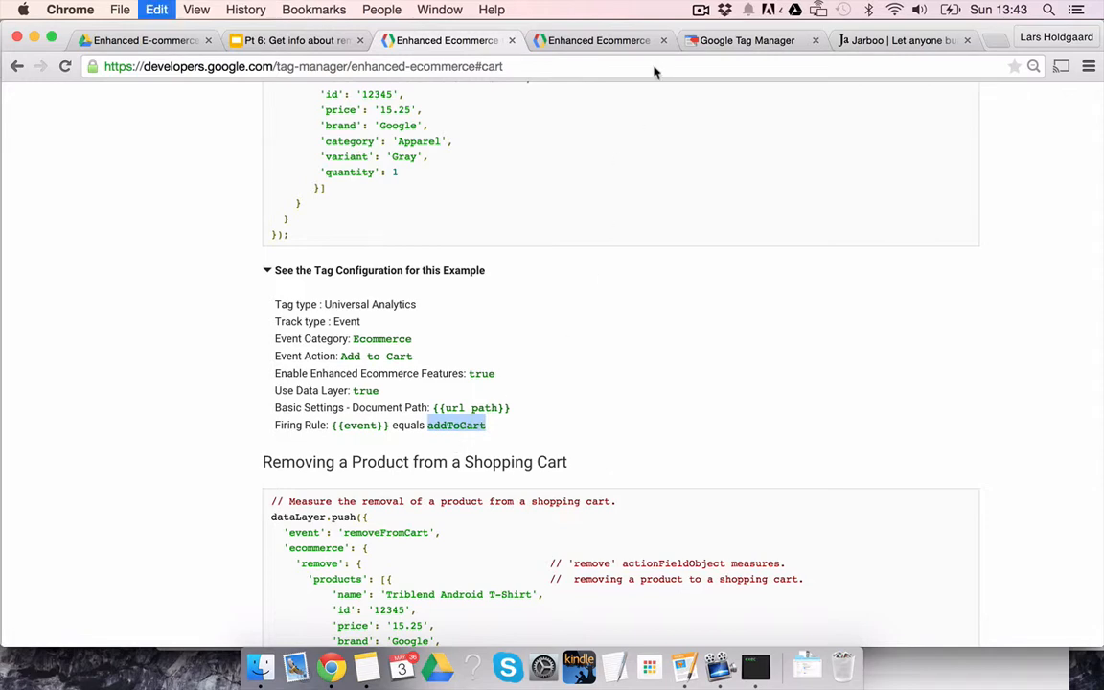
left_click(746, 41)
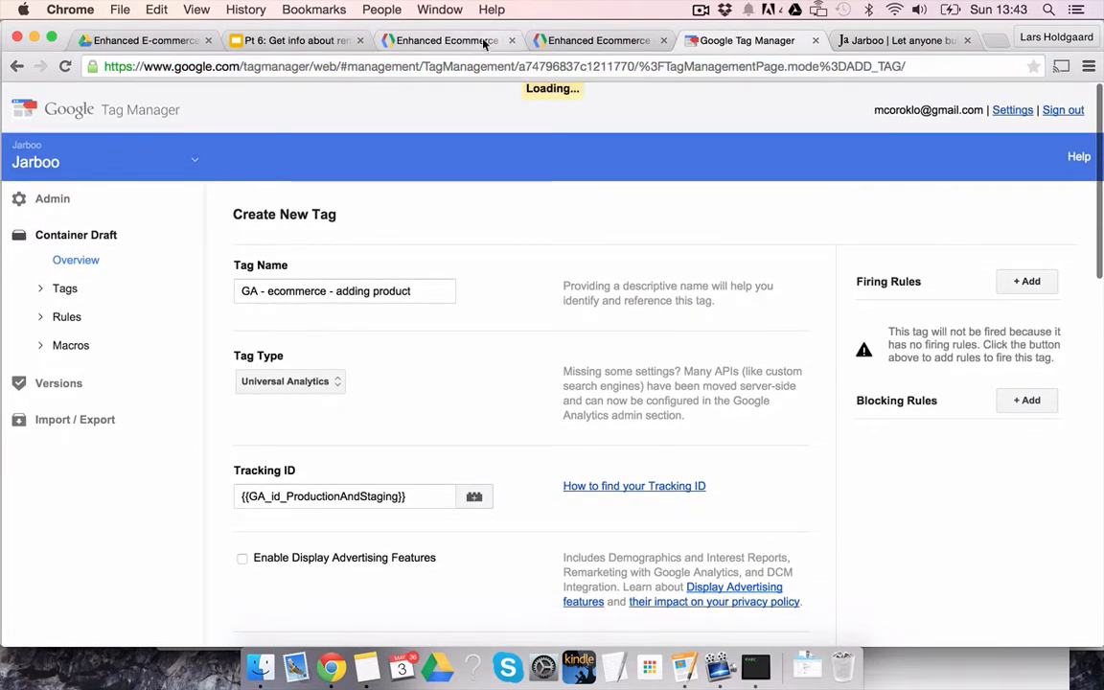
Create and save the firing rule 'event equals addToCart' with {{event}} equals addToCart
left_click(1026, 280)
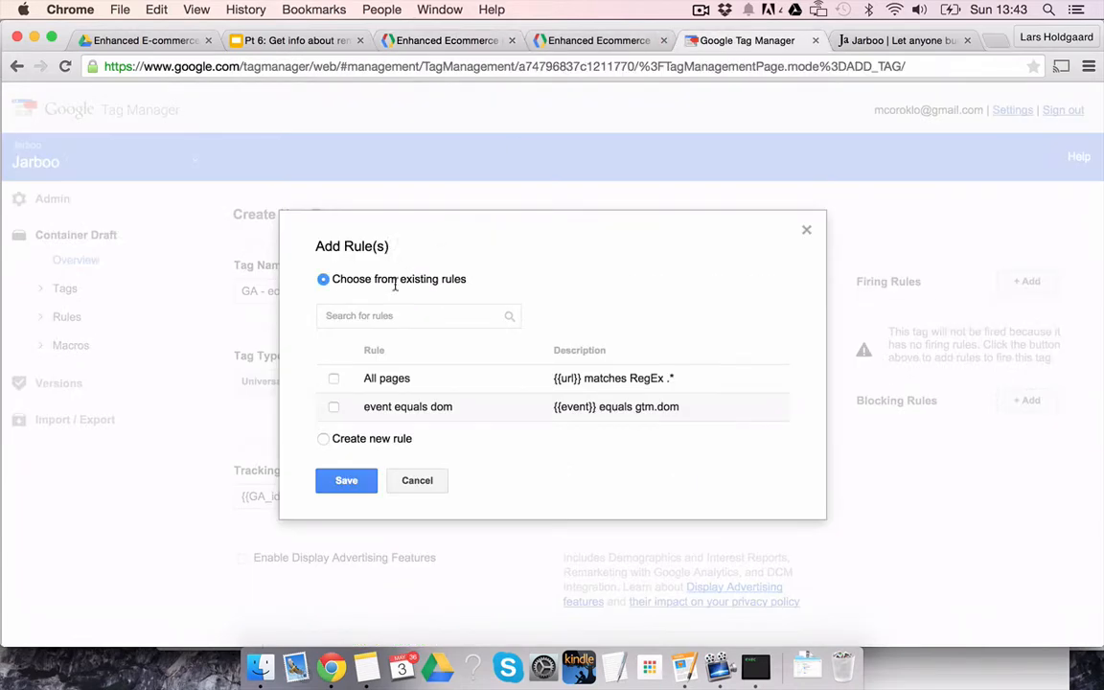
left_click(324, 303)
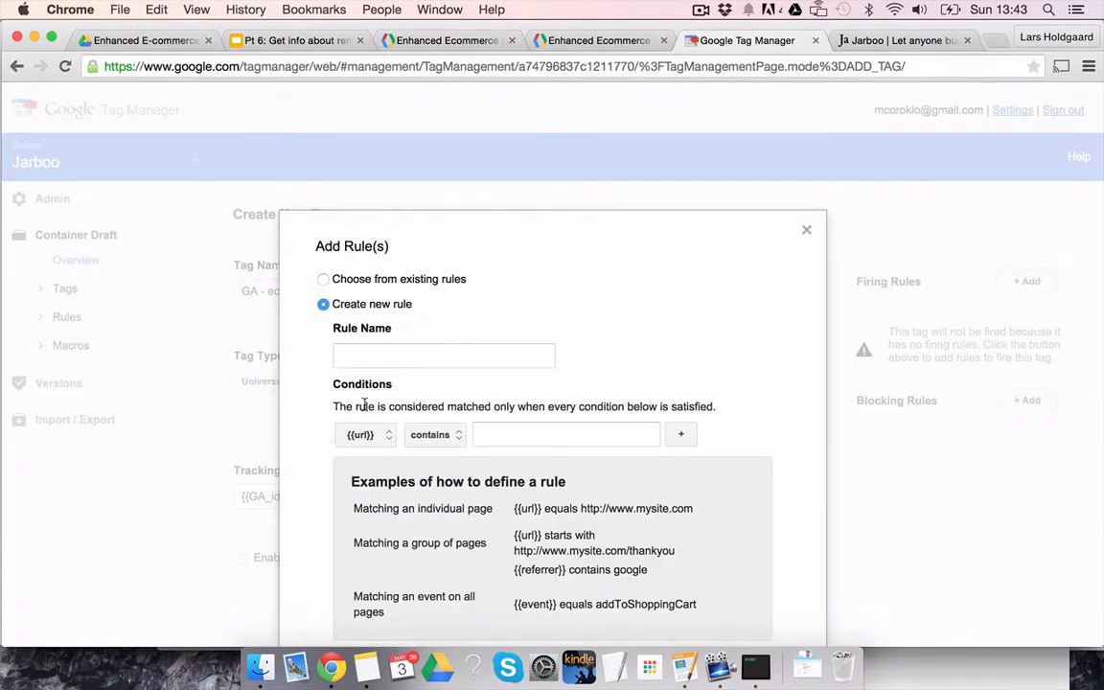
type("event equas")
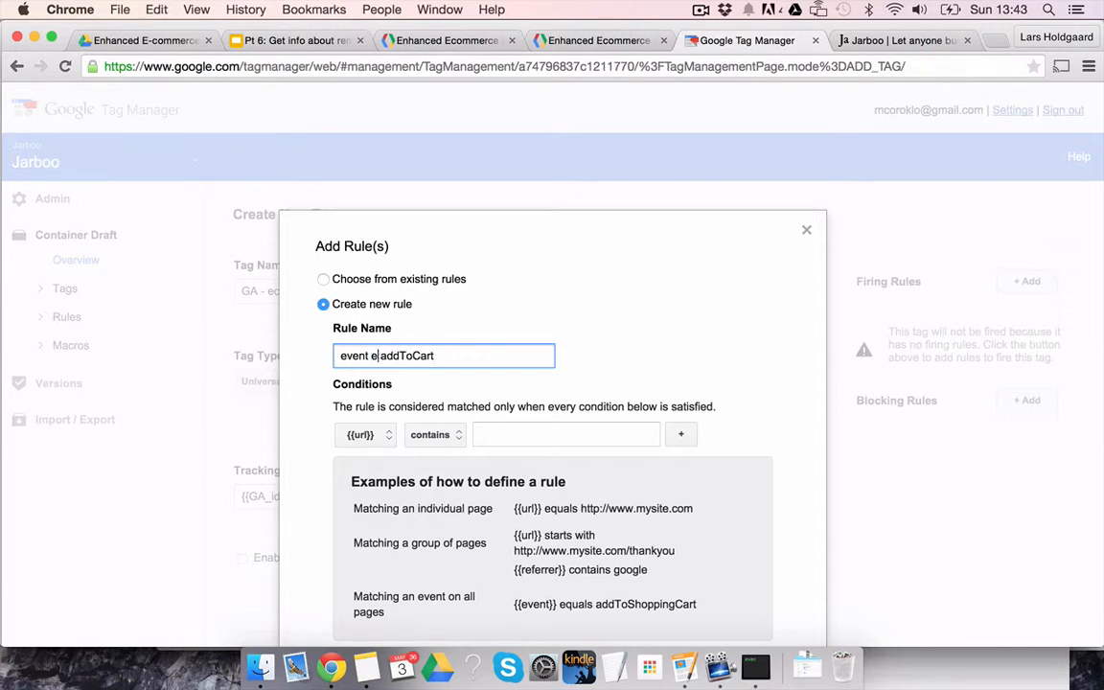
left_click(364, 434)
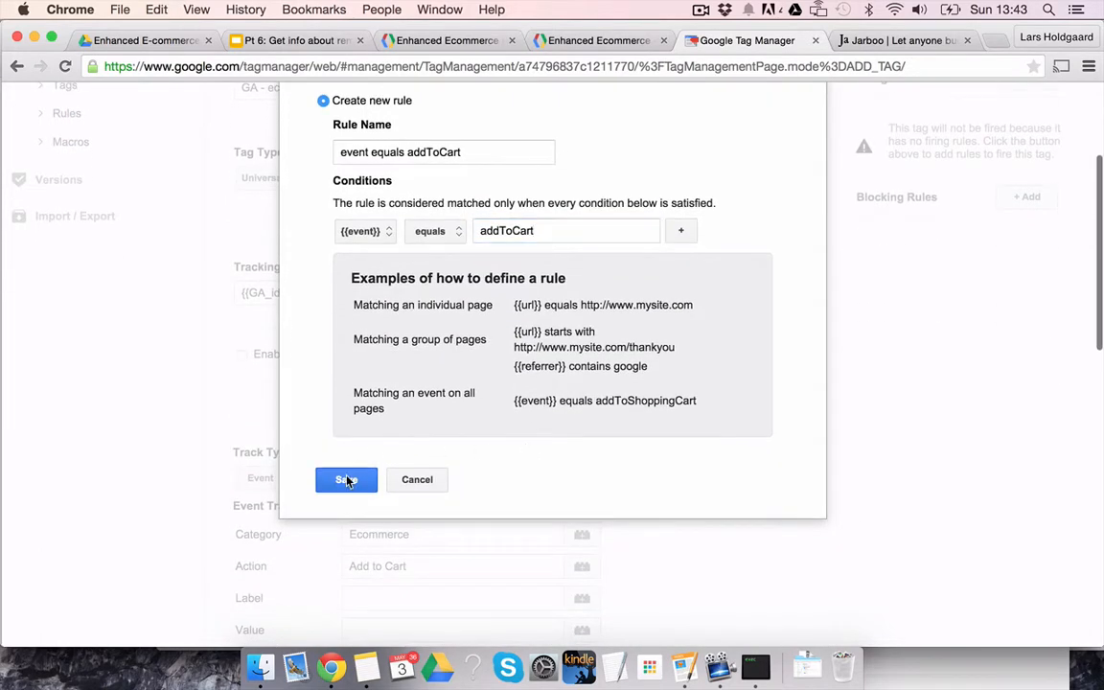
left_click(346, 479)
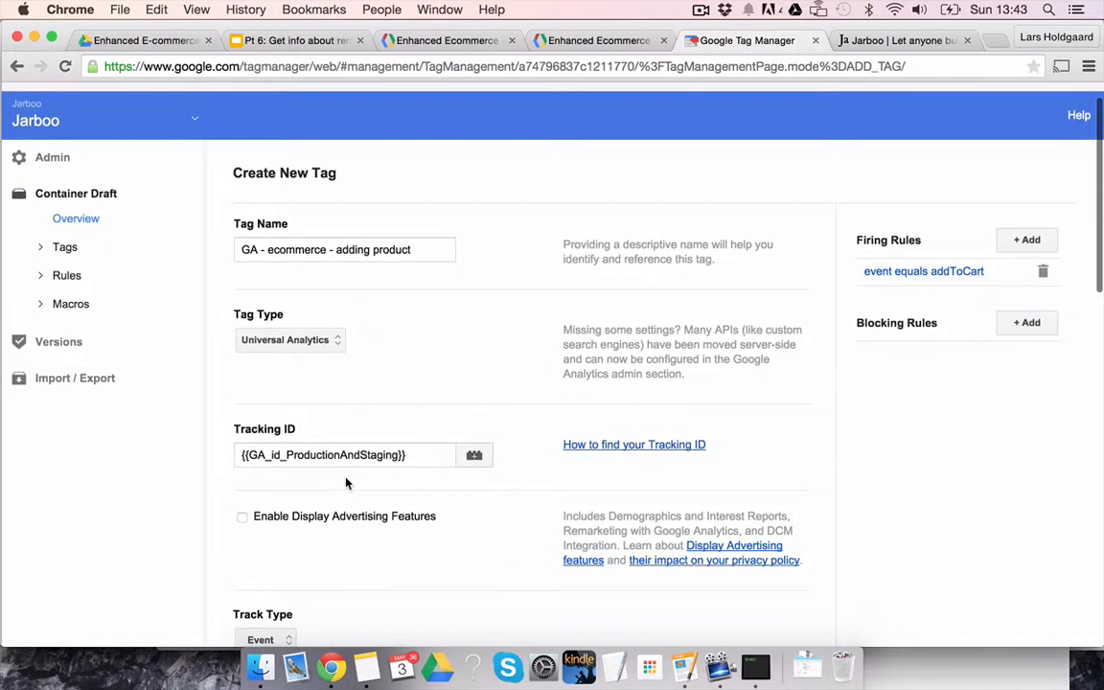
left_click(445, 40)
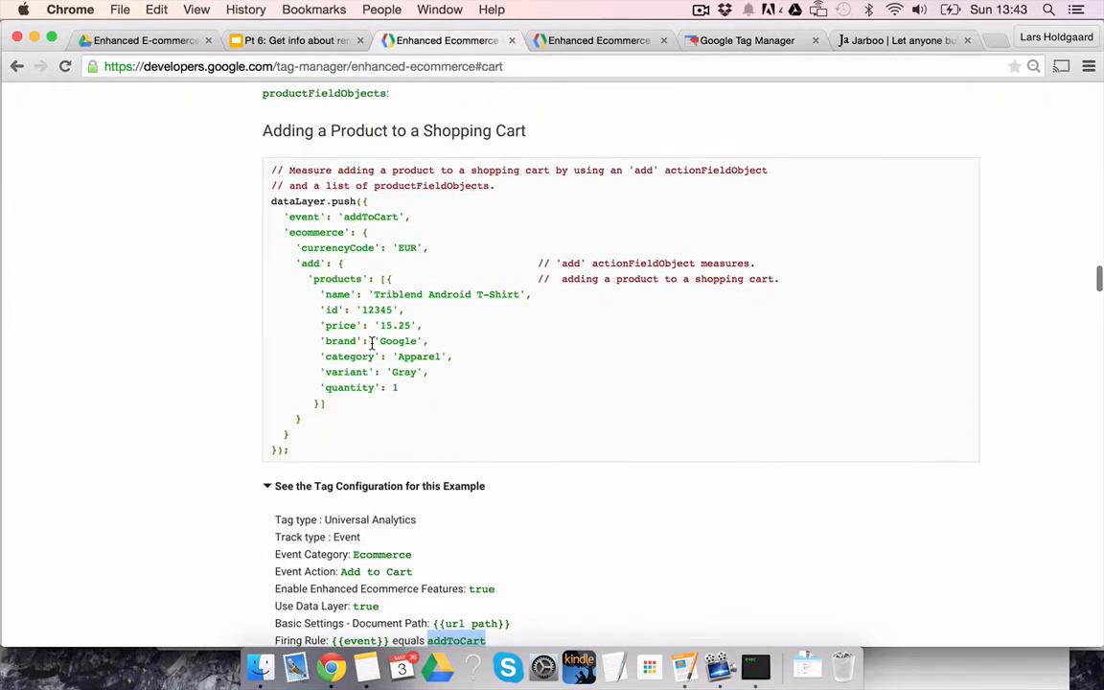
Expand the Removing a Product tag configuration and mark the removeFromCart rule value
left_click(746, 40)
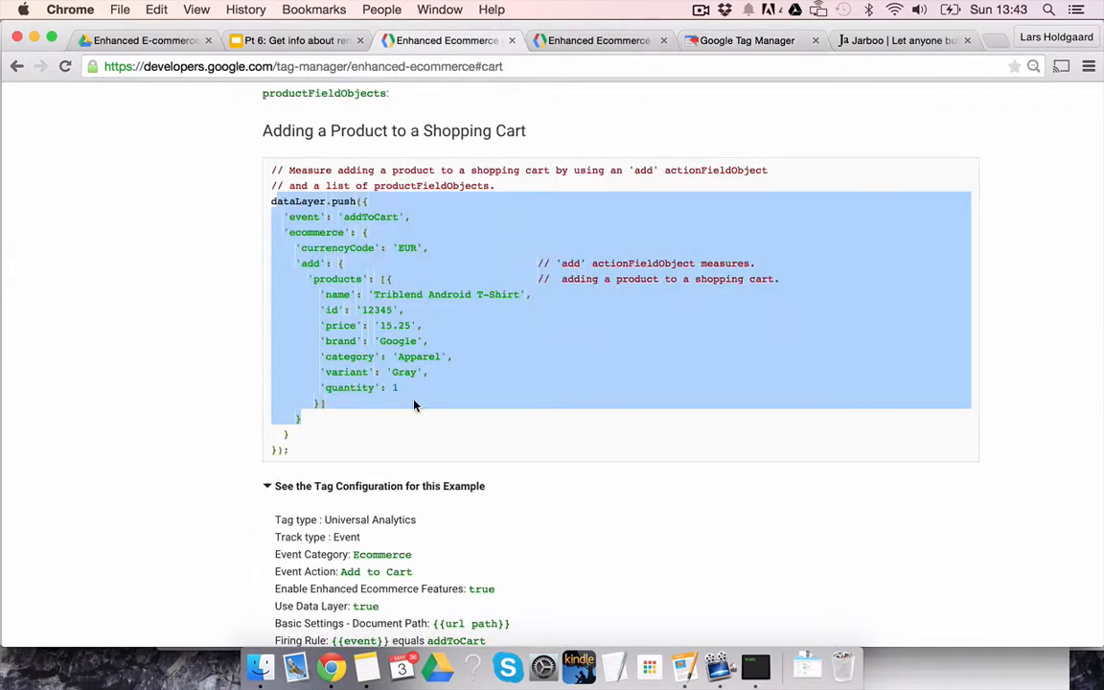
scroll("down", 3)
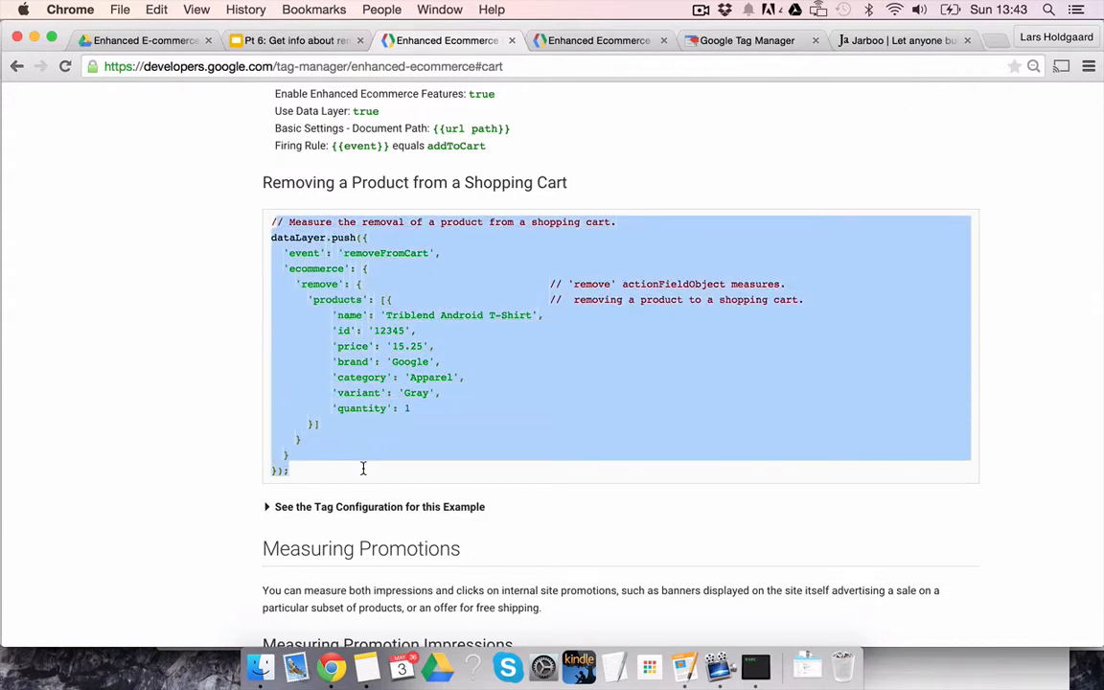
scroll("down", 3)
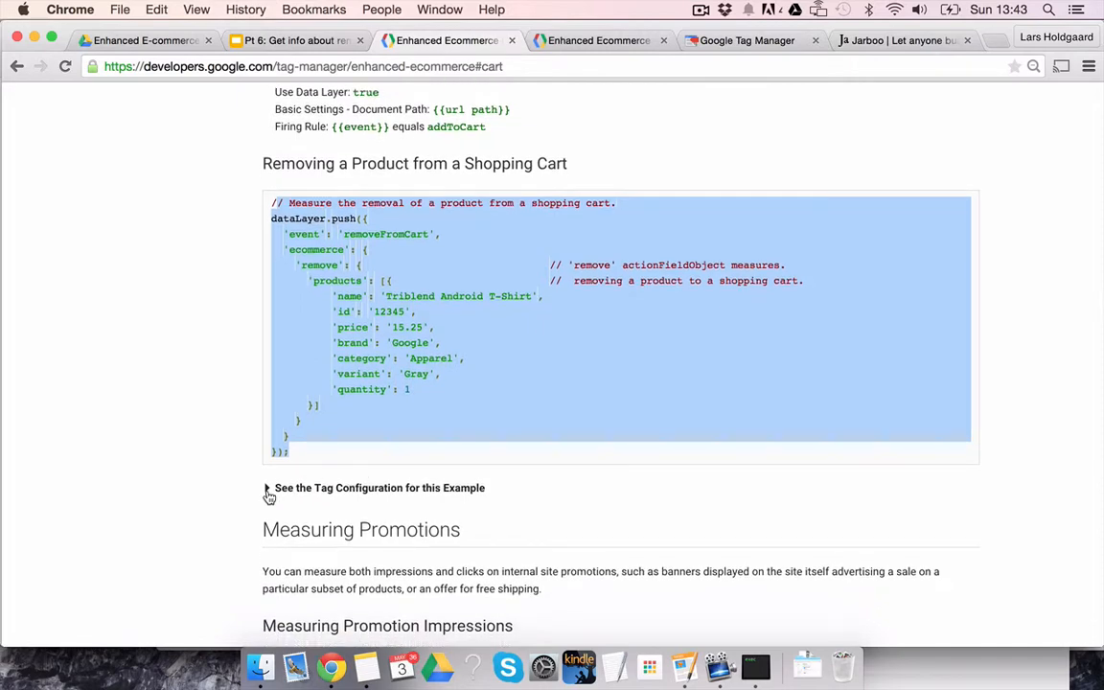
left_click(268, 487)
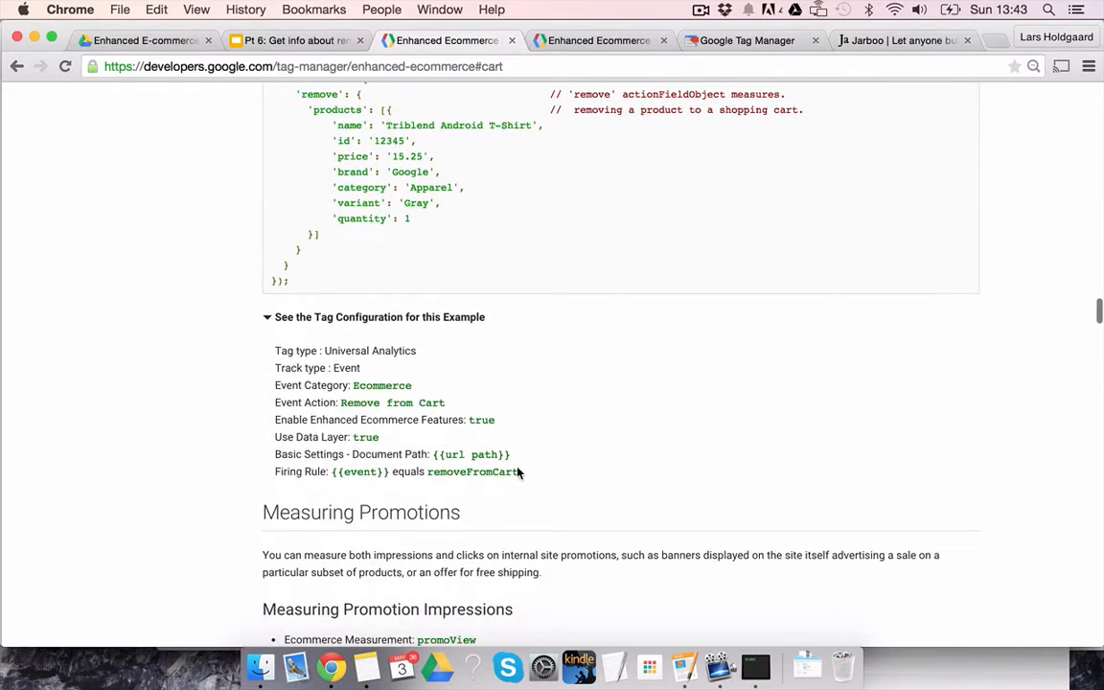
double_click(471, 472)
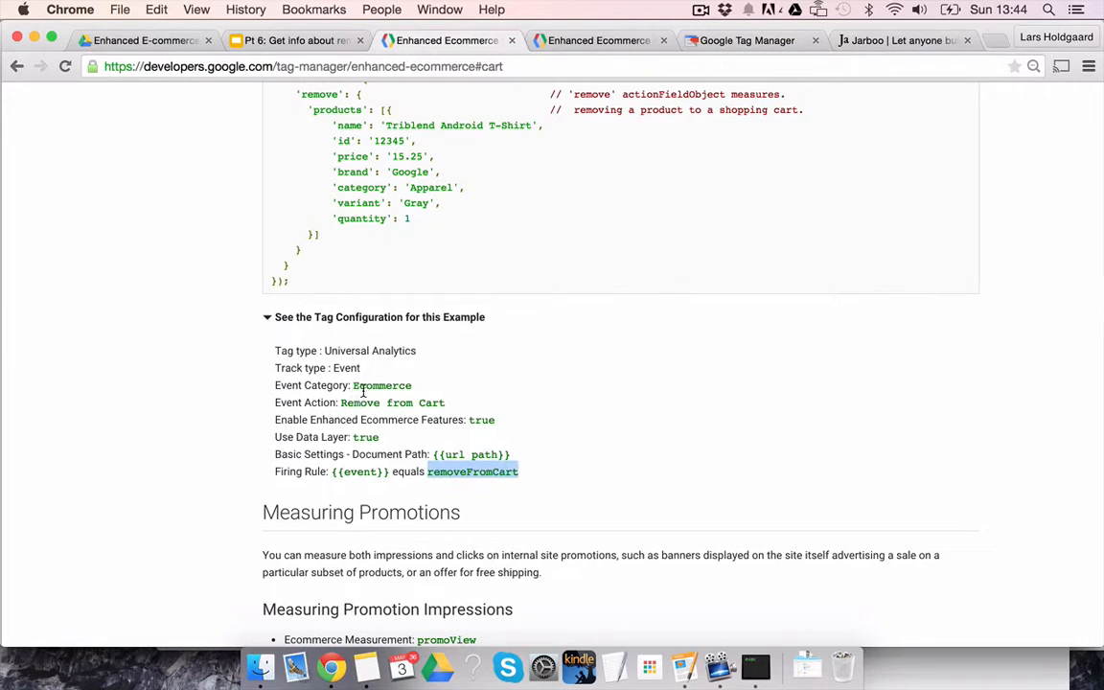
Review the rest of the removal example, then open the presentation's View menu
scroll("down", 3)
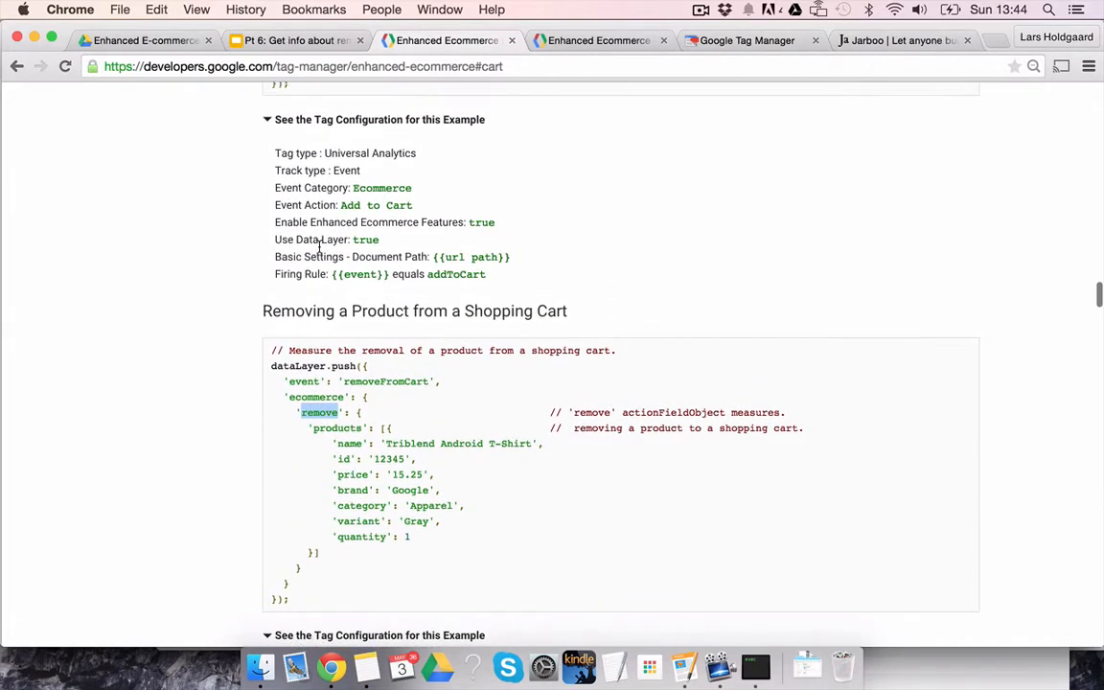
scroll("down", 3)
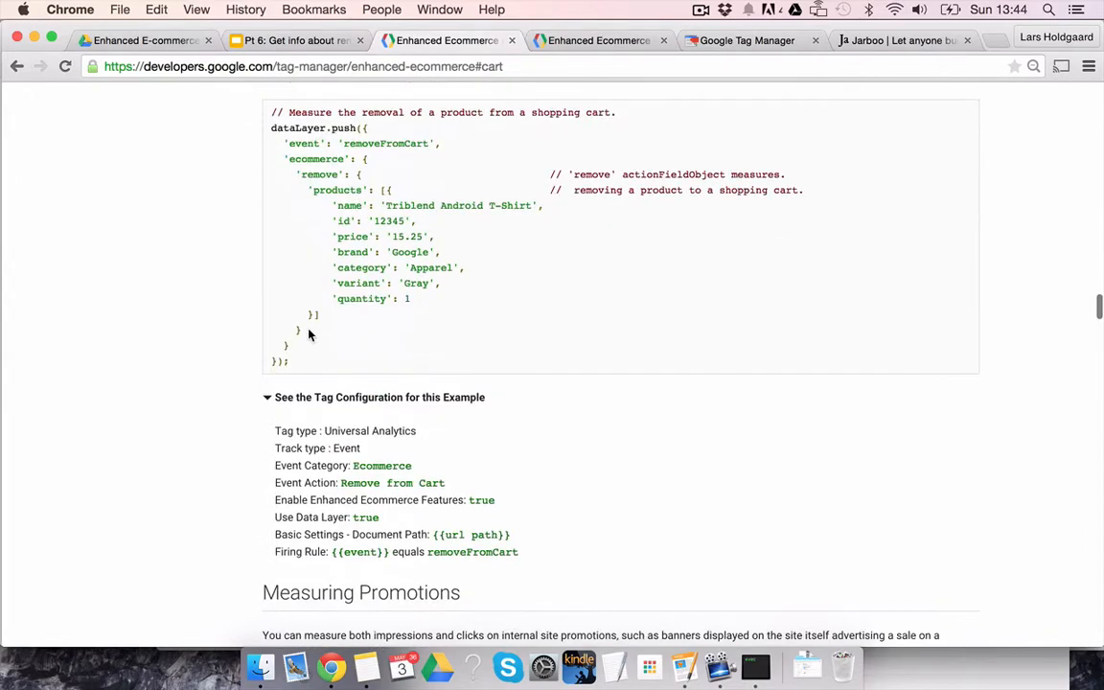
scroll("down", 3)
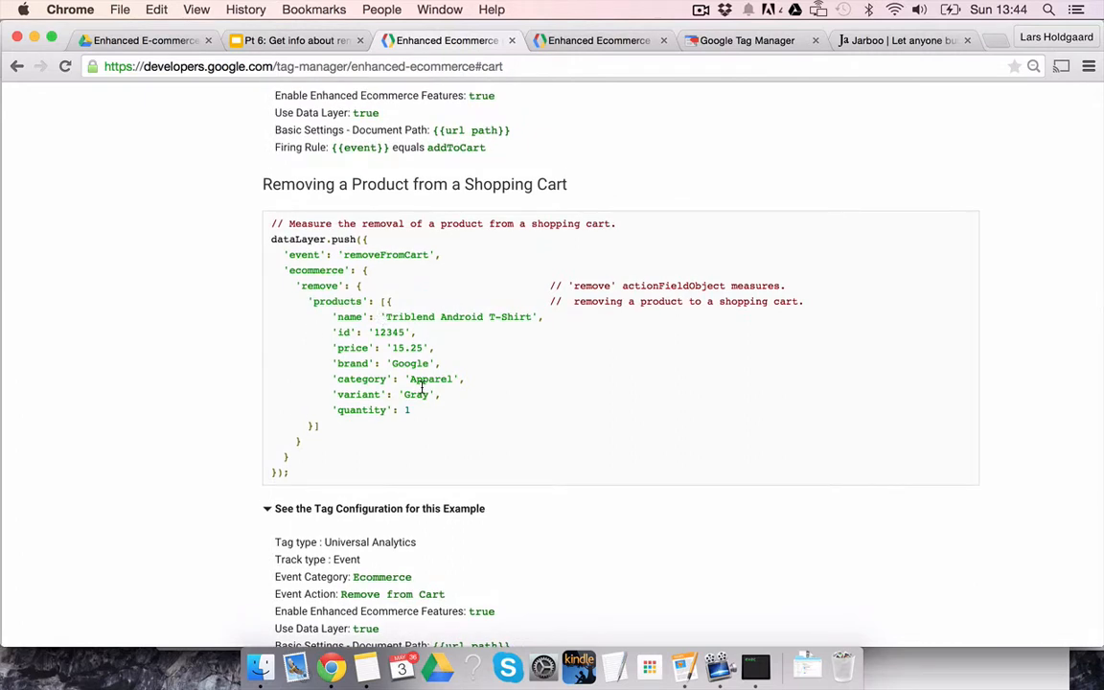
mouse_move(400, 629)
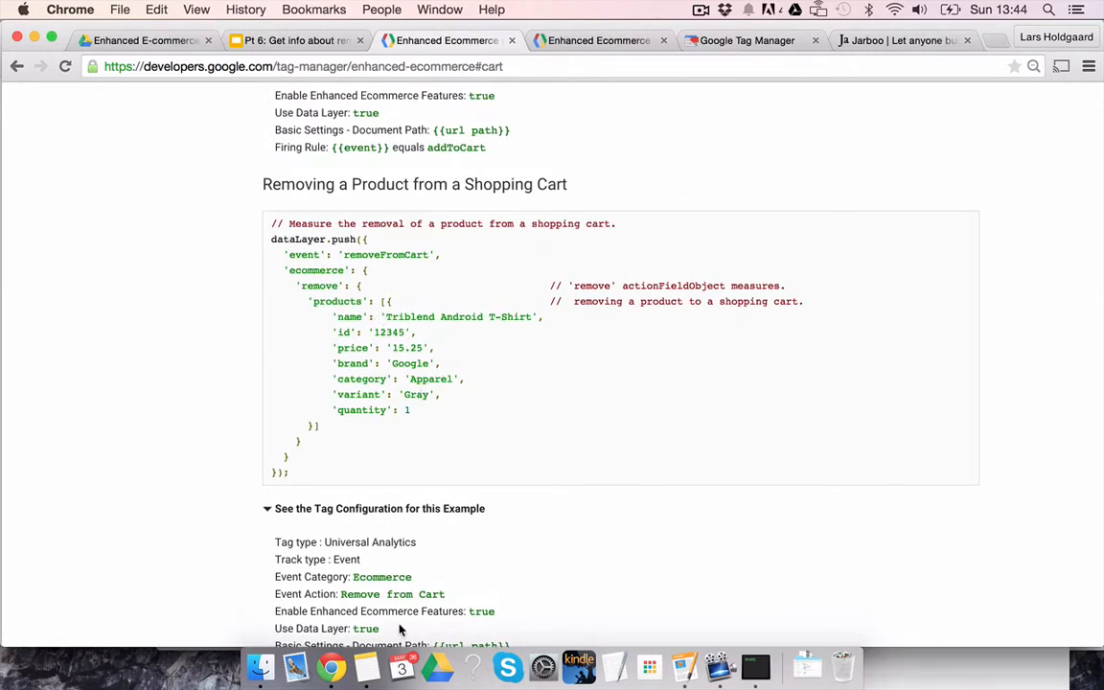
scroll("up", 3)
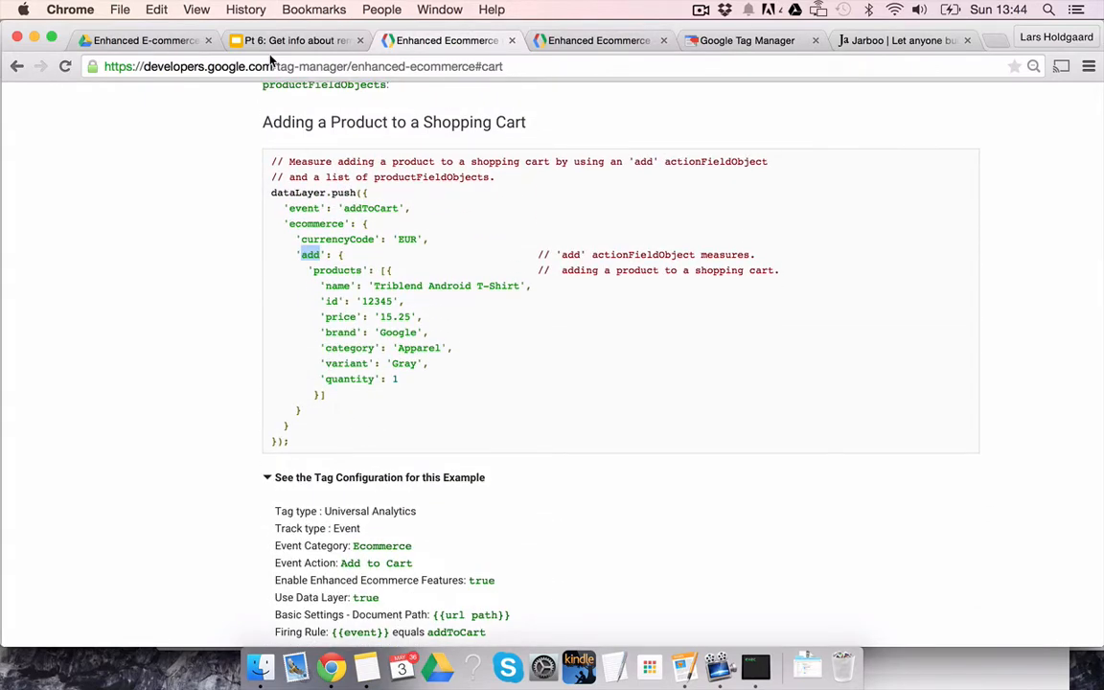
left_click(297, 40)
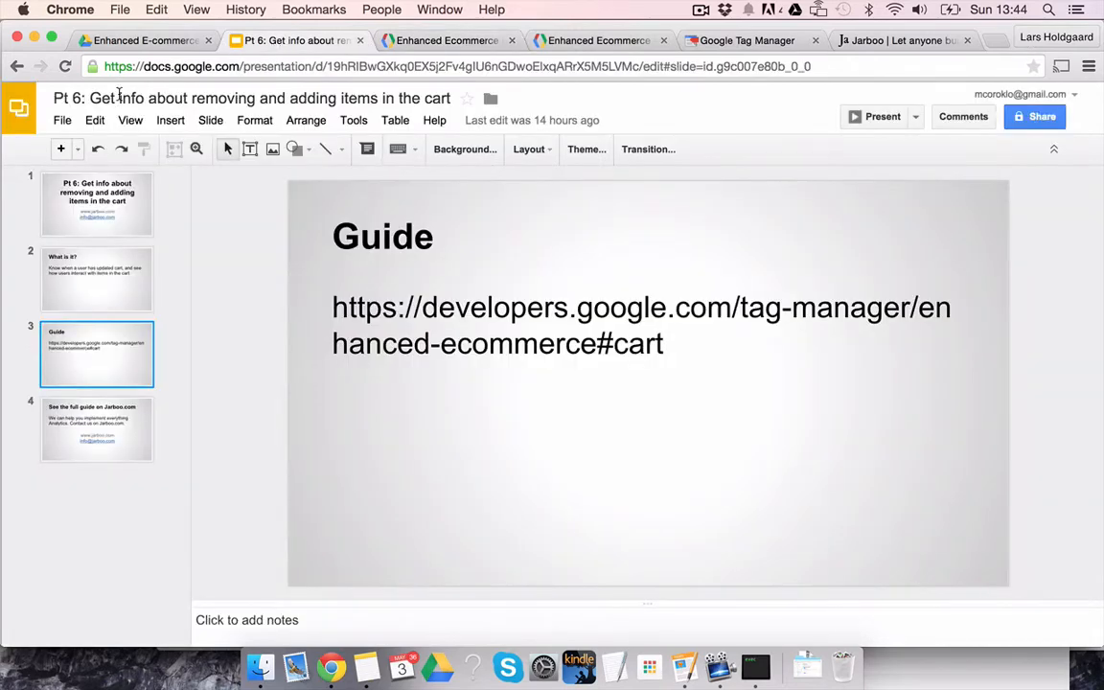
left_click(129, 120)
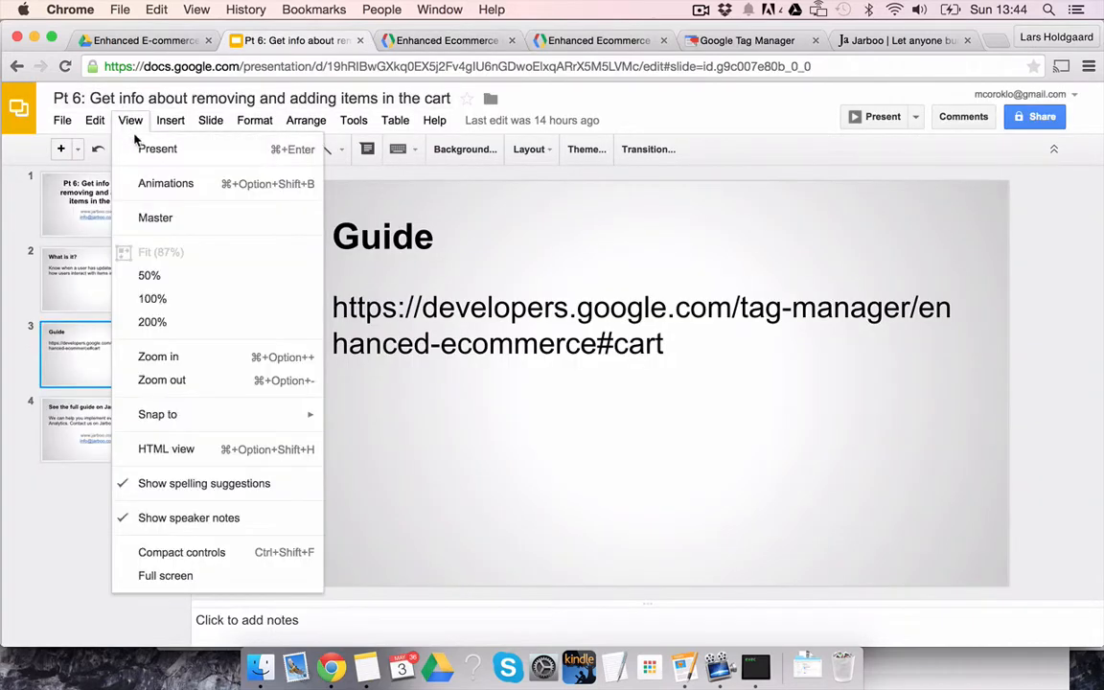